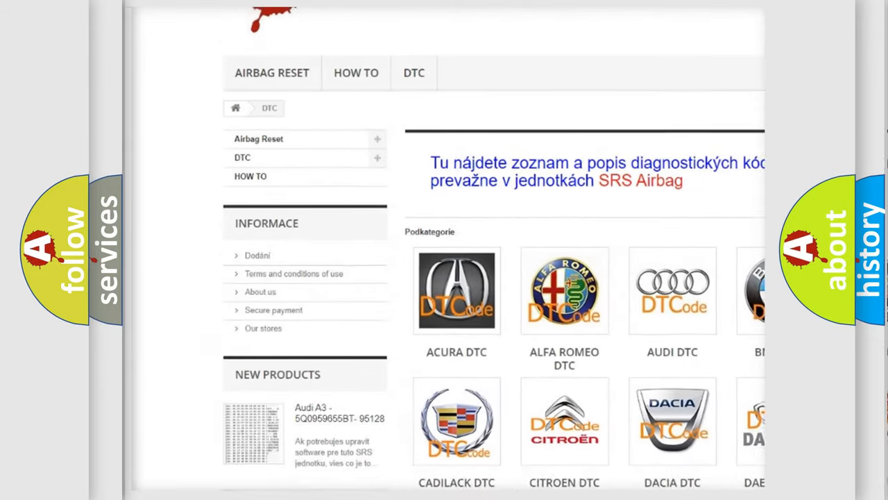
{"action": "scroll", "scroll_direction": "down", "scroll_amount": 3}
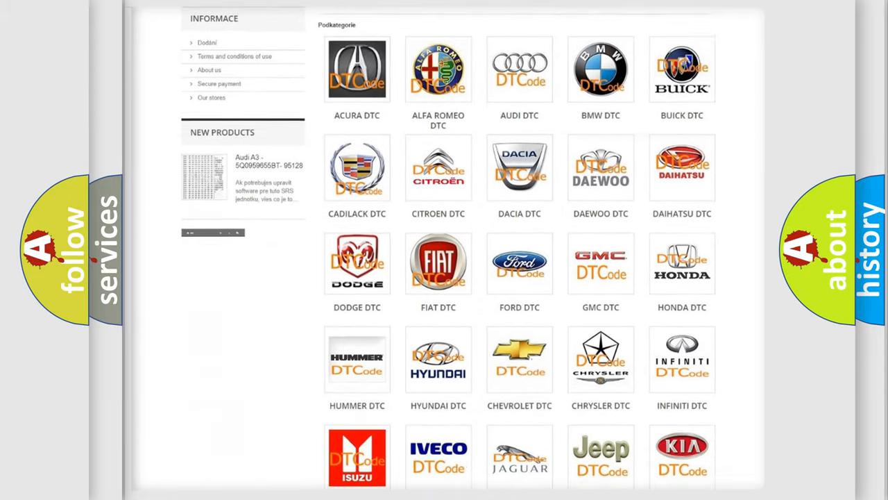
{"action": "scroll", "scroll_direction": "down", "scroll_amount": 3}
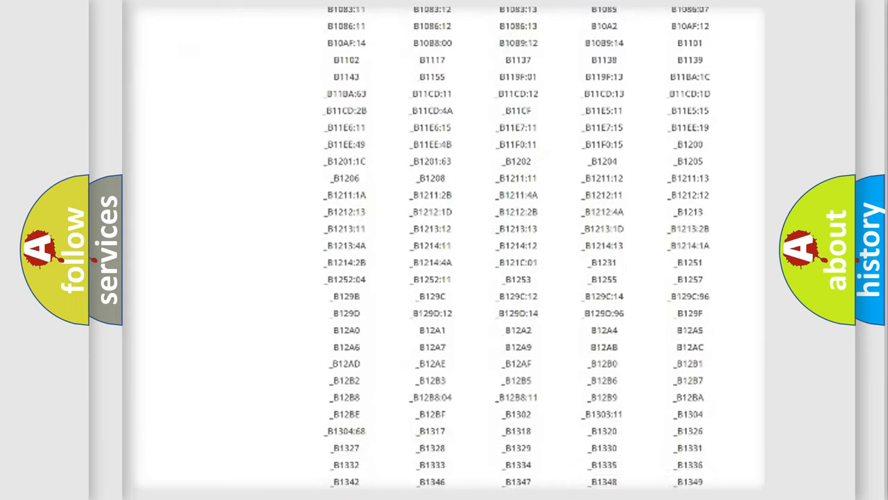
{"action": "scroll", "scroll_direction": "down", "scroll_amount": 3}
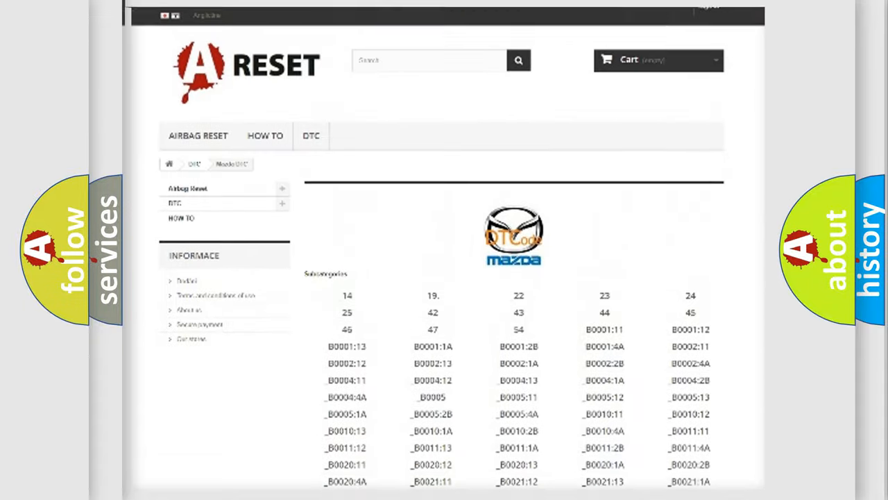
{"action": "scroll", "scroll_direction": "up", "scroll_amount": 3}
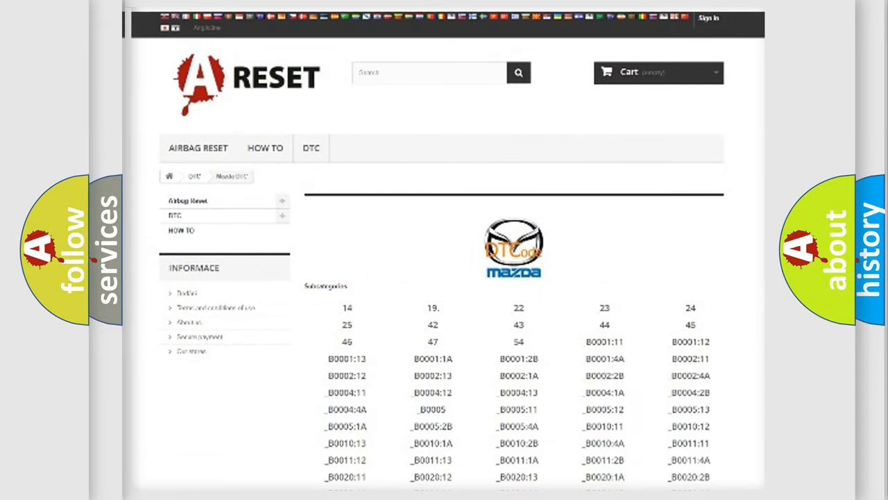